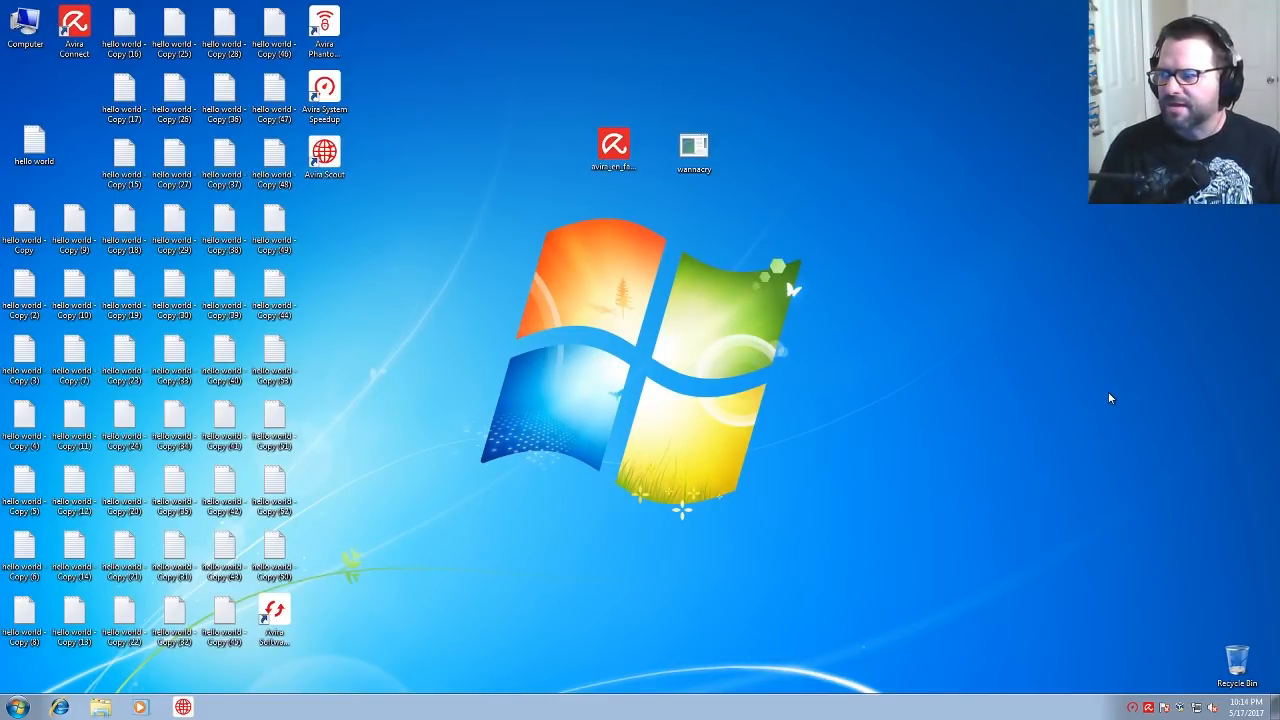
mouse_move(725, 327)
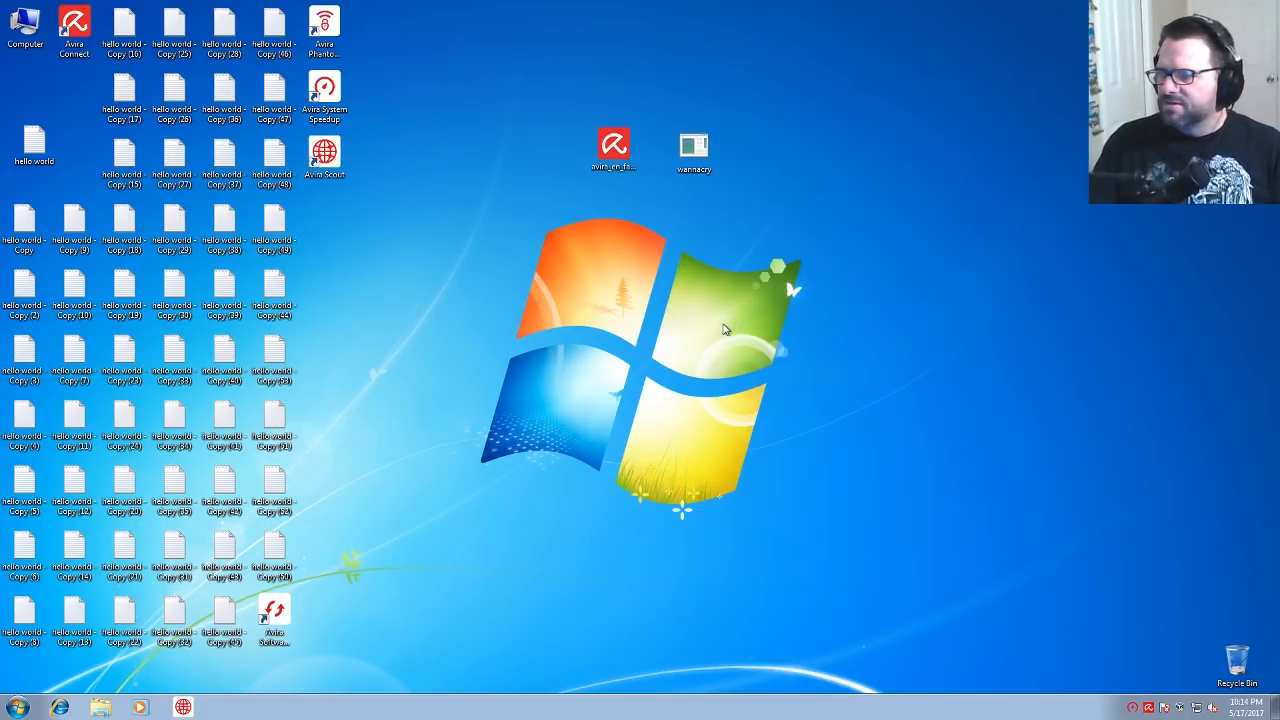
mouse_move(780, 355)
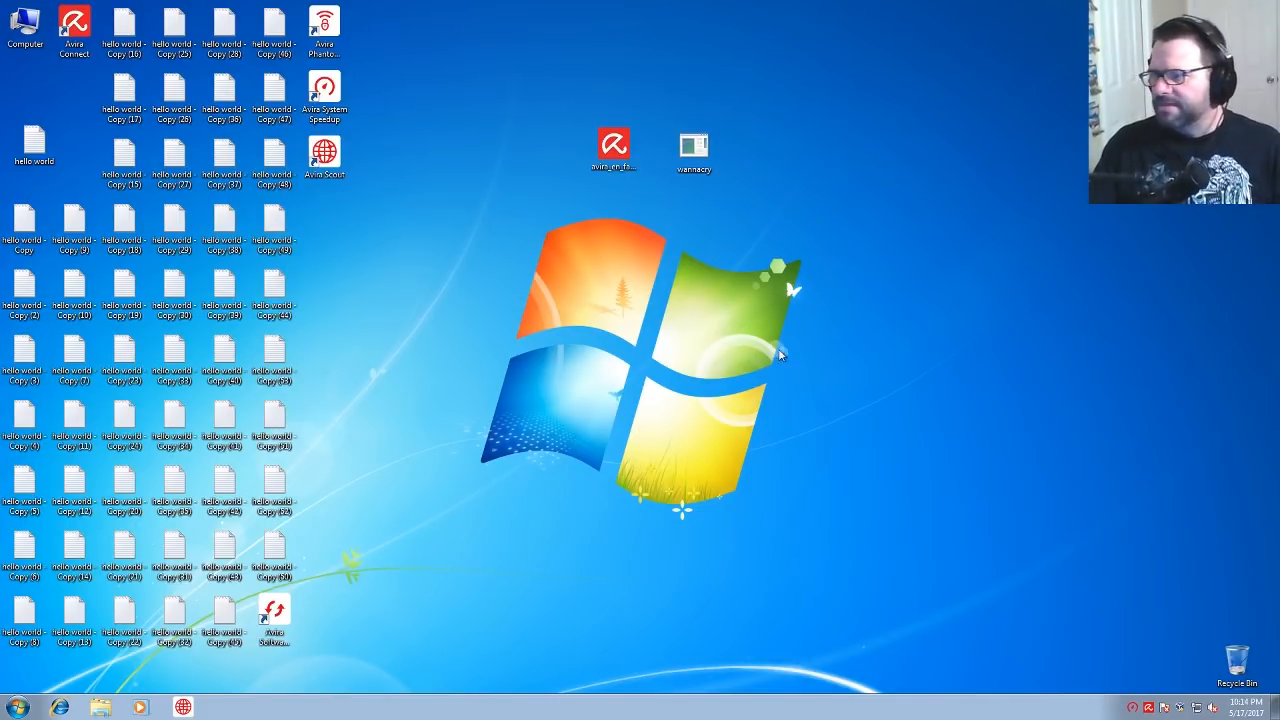
mouse_move(765, 390)
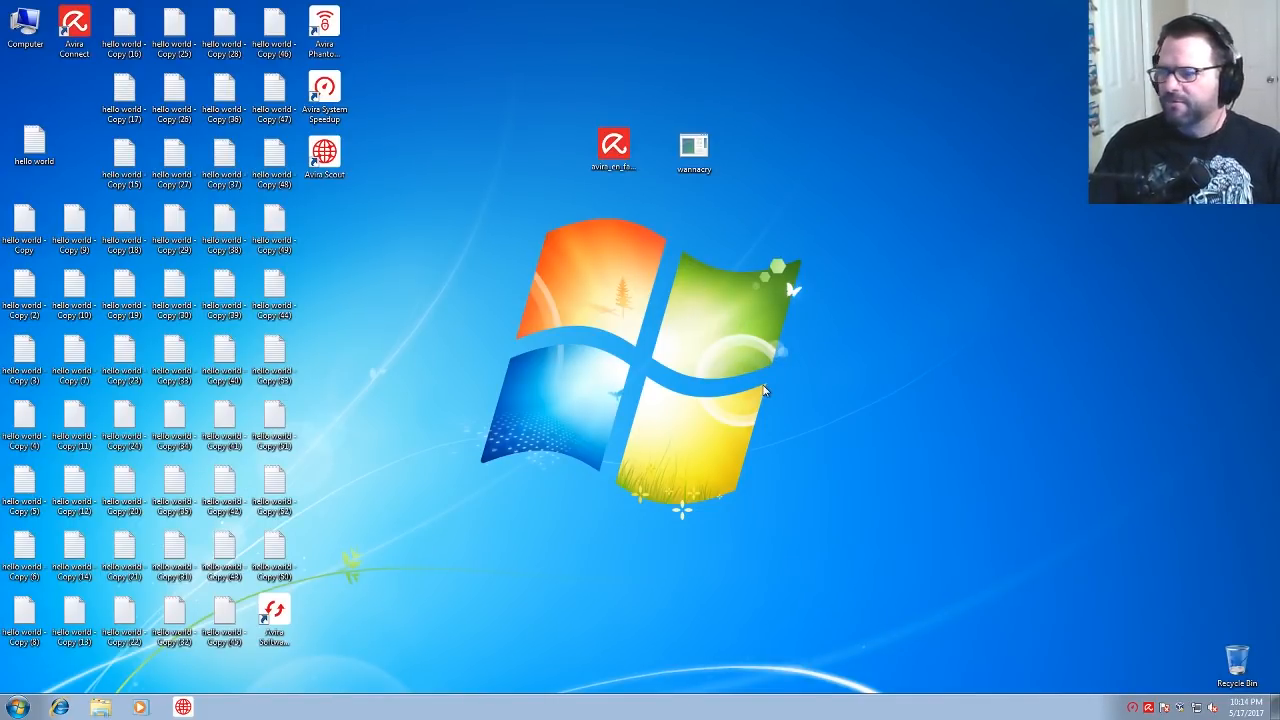
Let the WannaCry executable run until encrypted files and .wnry files fill the desktop
click(695, 140)
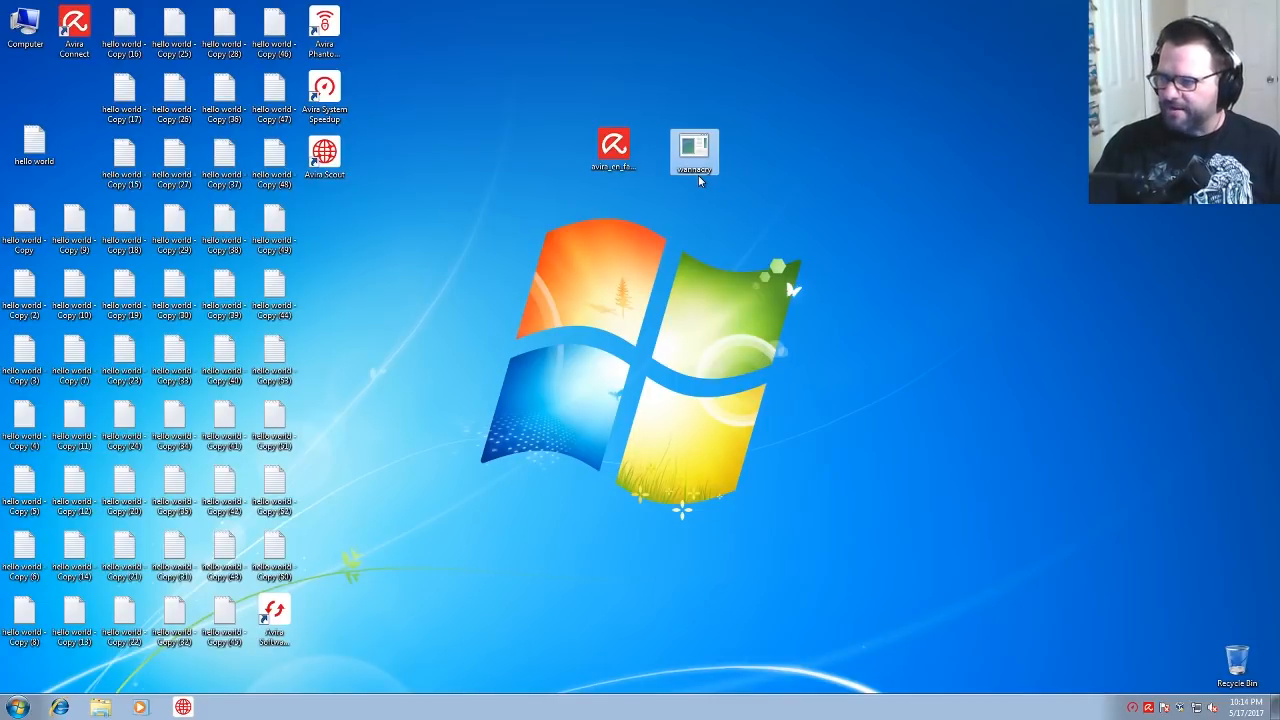
mouse_move(700, 146)
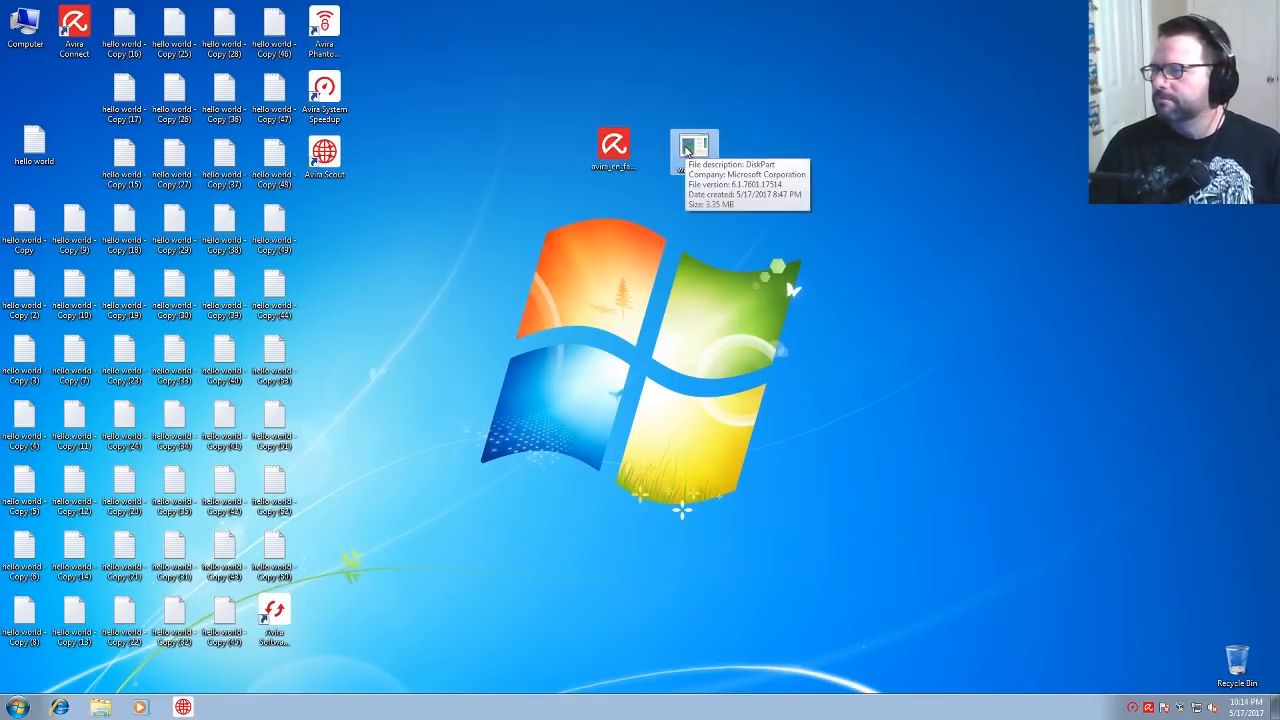
mouse_move(685, 148)
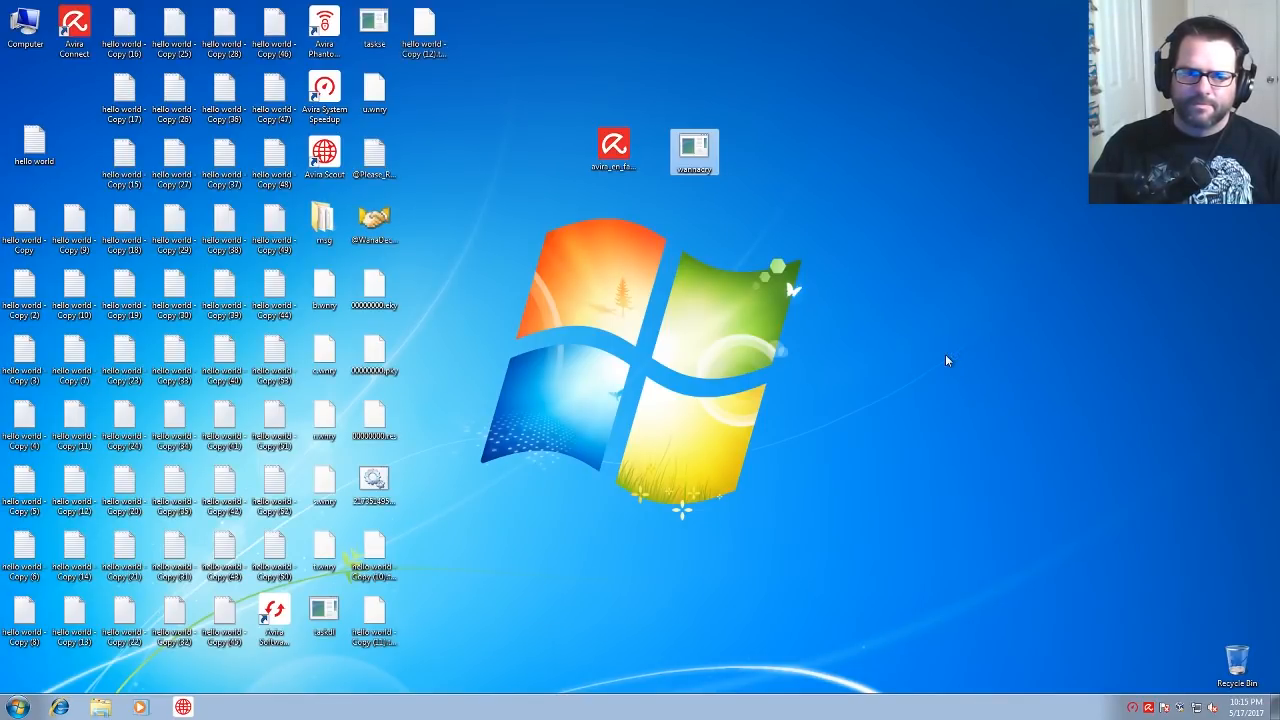
mouse_move(756, 344)
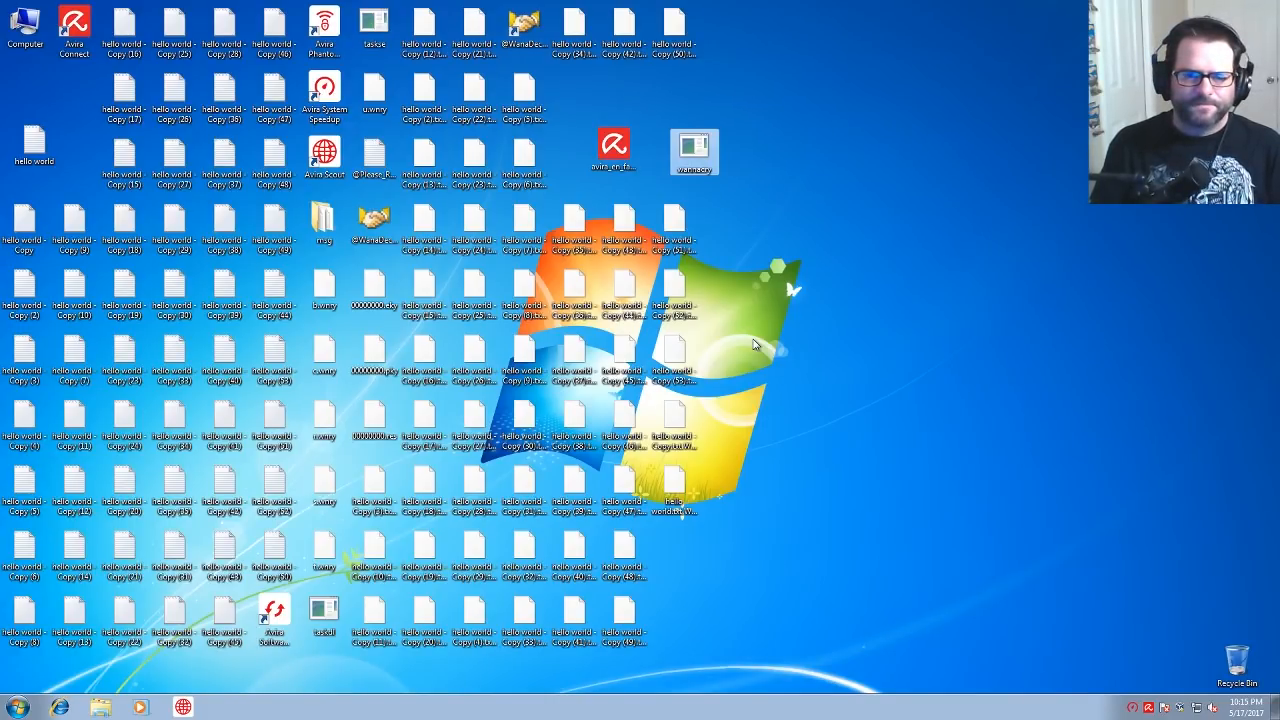
mouse_move(757, 433)
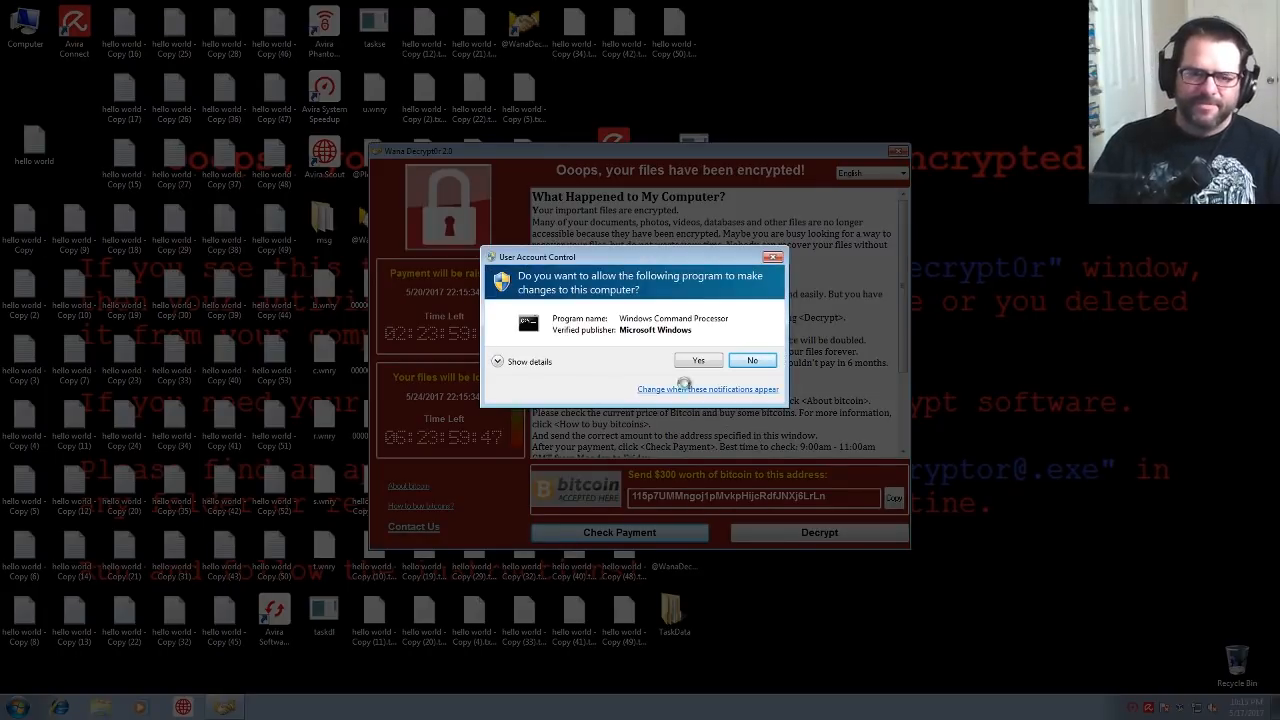
Approve the Windows Command Processor admin permission prompt, leaving the Wana Decrypt0r countdown window
click(697, 360)
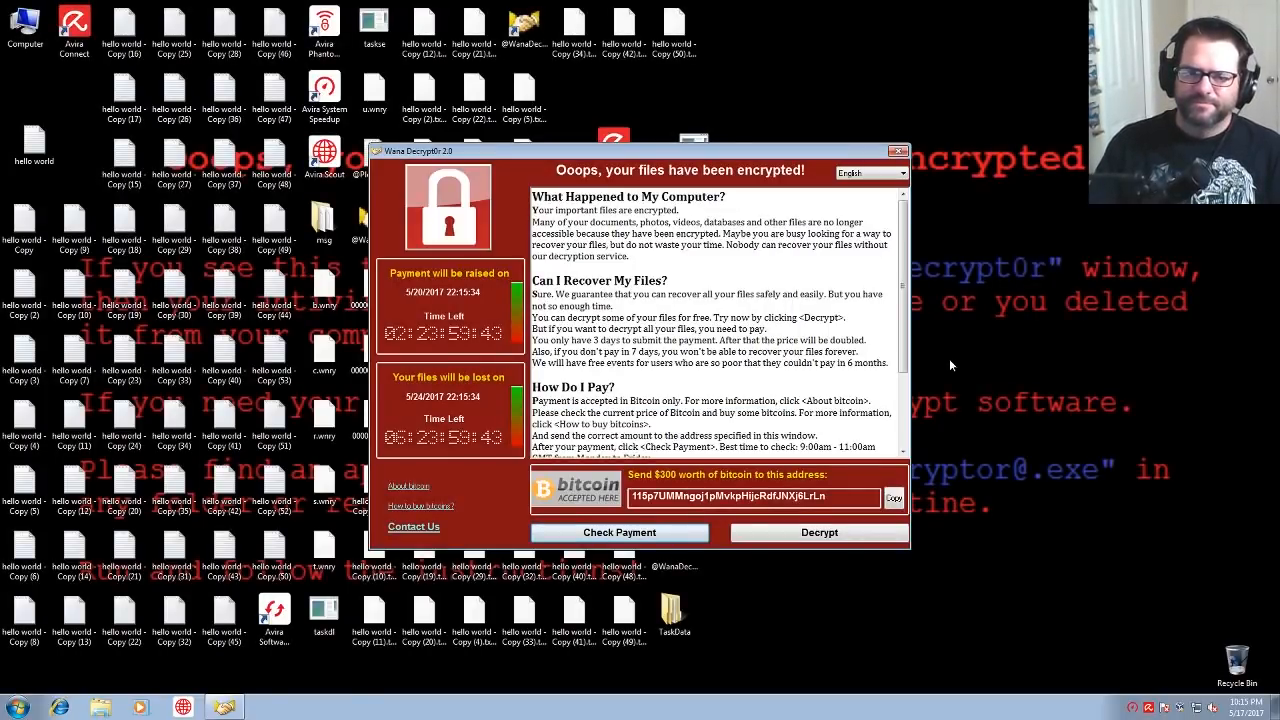